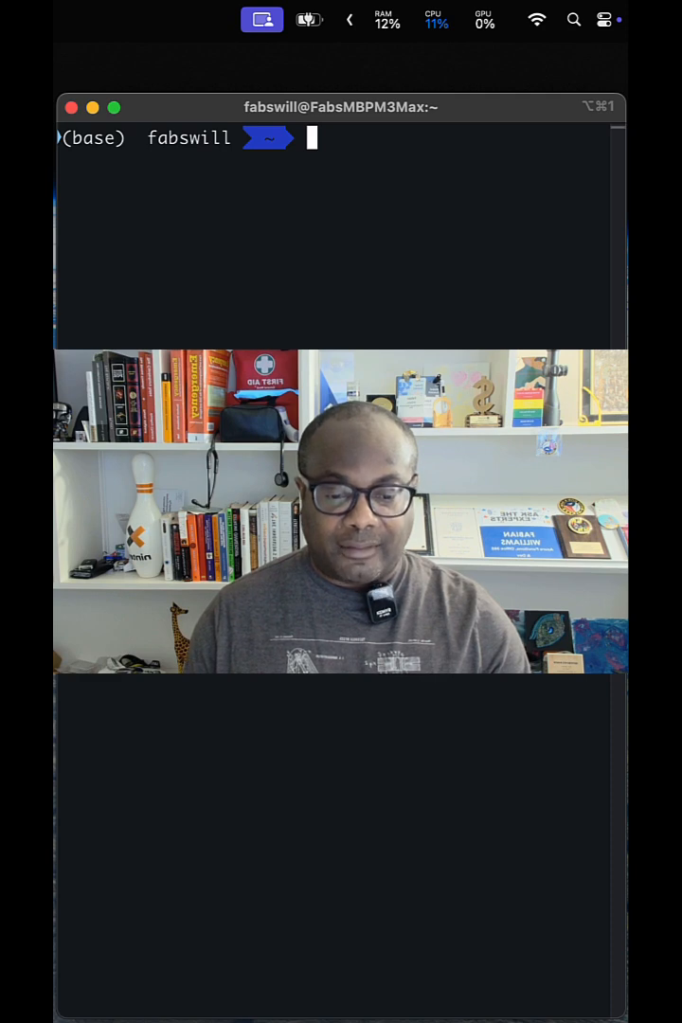
List installed Ollama models and select the deepseek-r1:70b model name from the 42 GB entry
text(ollama)
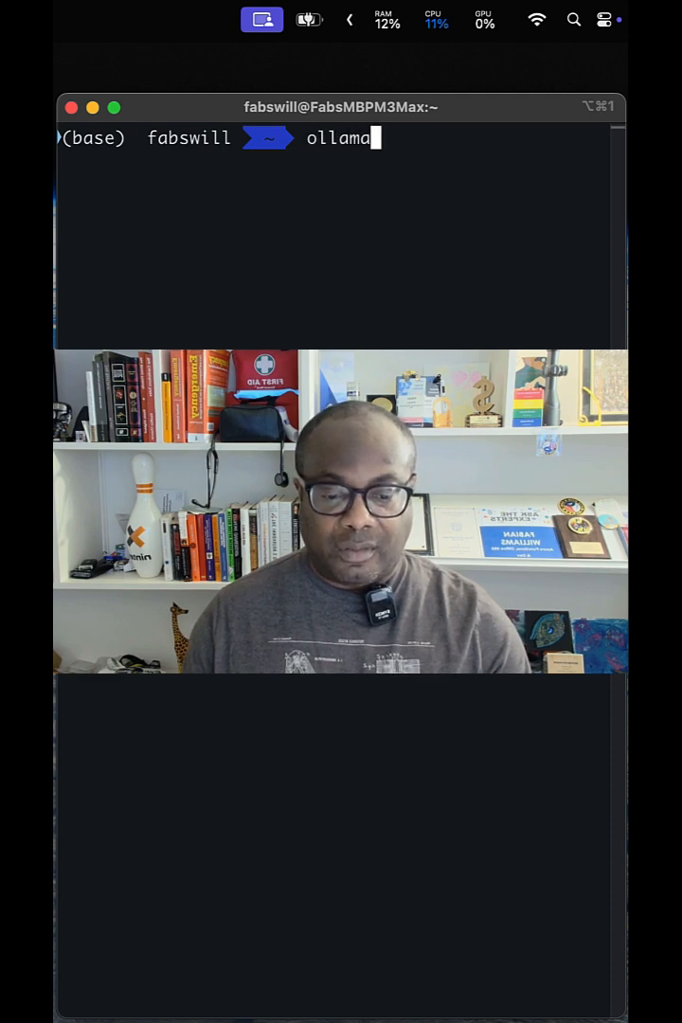
key(Return)
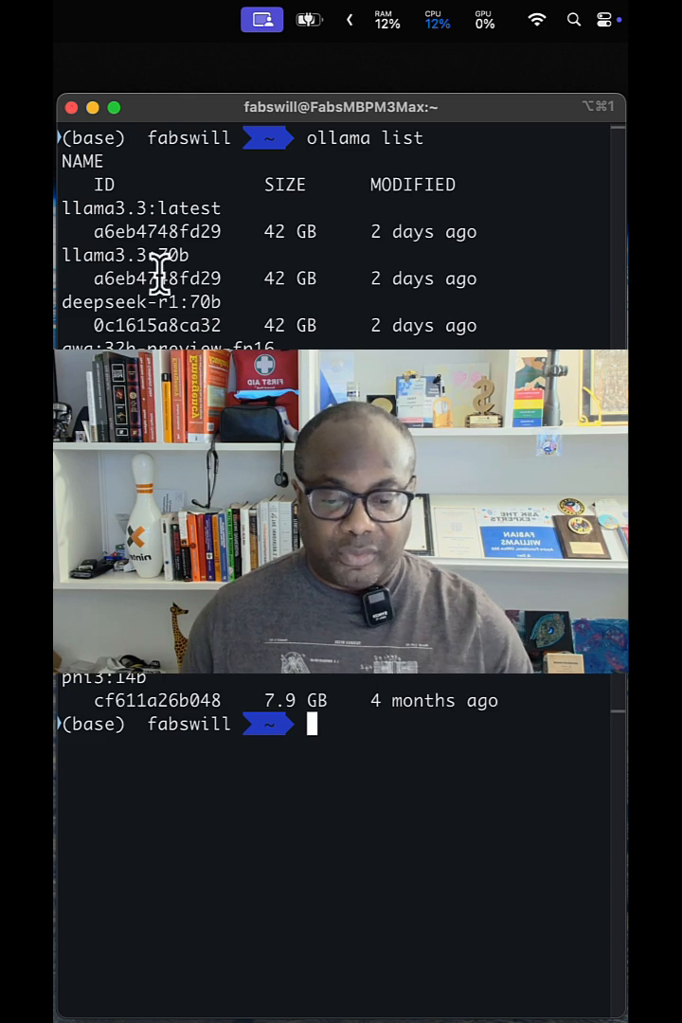
double_click(140, 303)
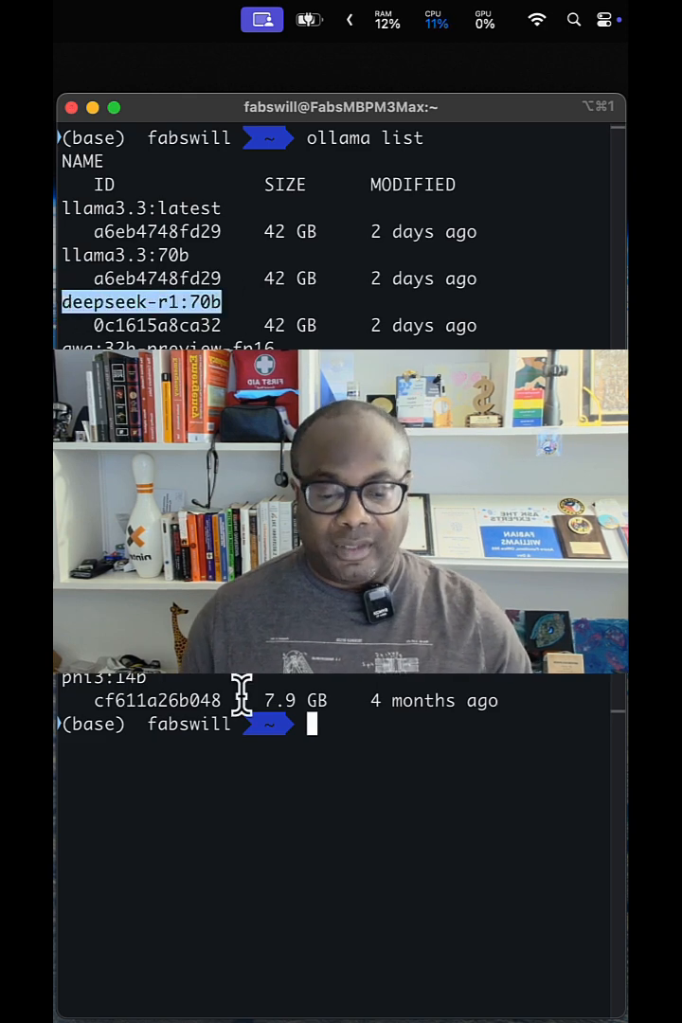
Start an interactive chat with 'ollama run deepseek-r1:70b'
text(olla)
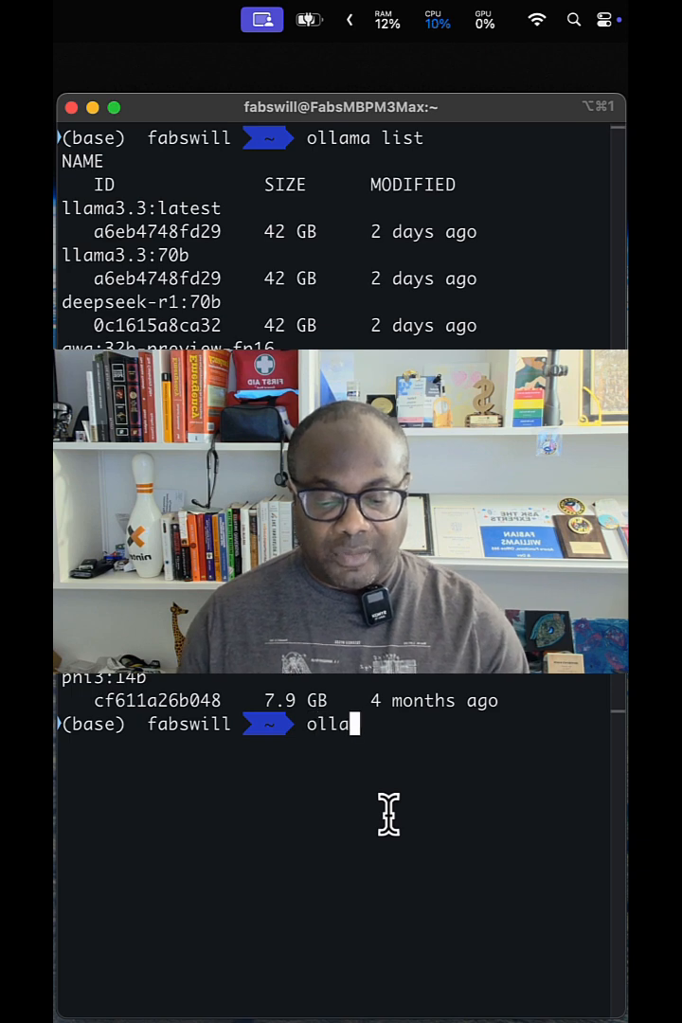
text(run)
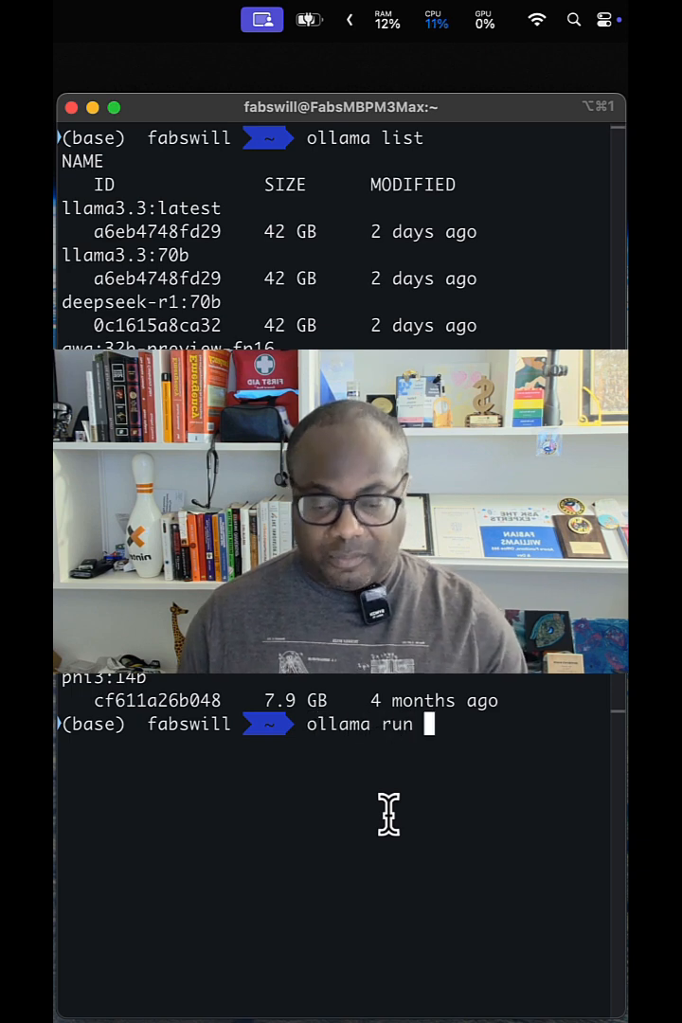
text(deepseek-r1:70b)
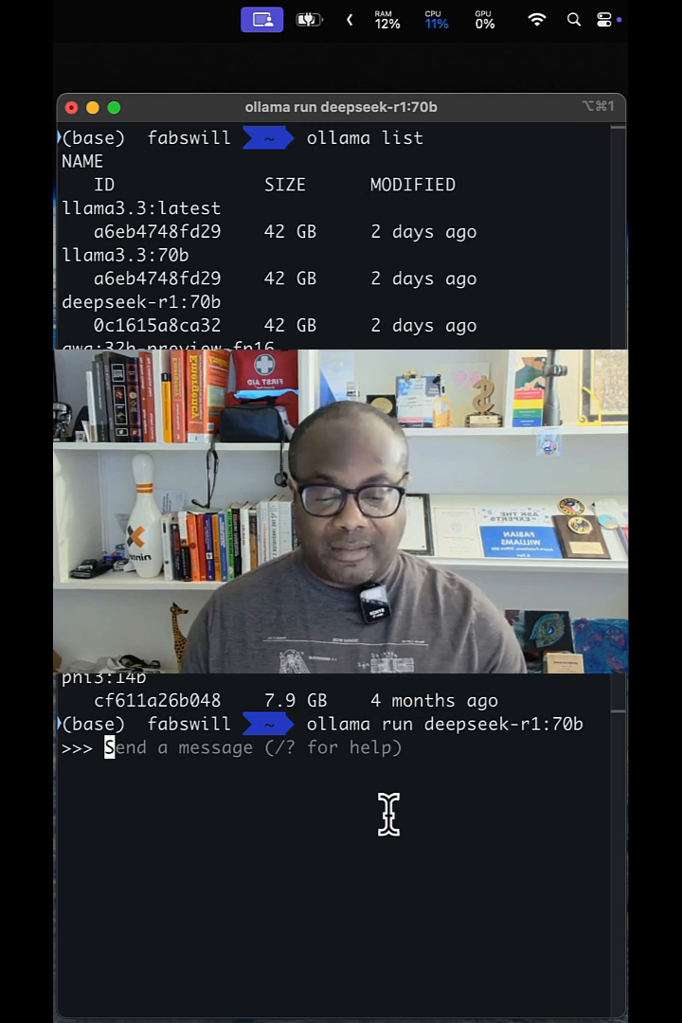
Ask 'hello my name is fabian, who are you who made you' and read its DeepSeek-R1-Lite-Preview reply
text(hello my name is fabian, who are)
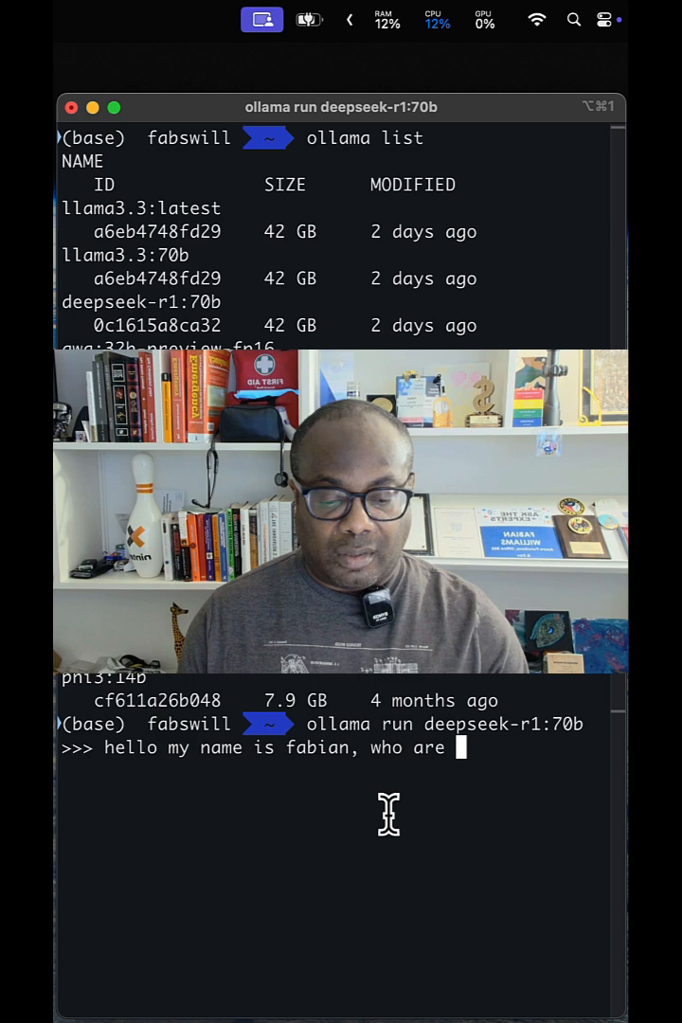
text(you who made you)
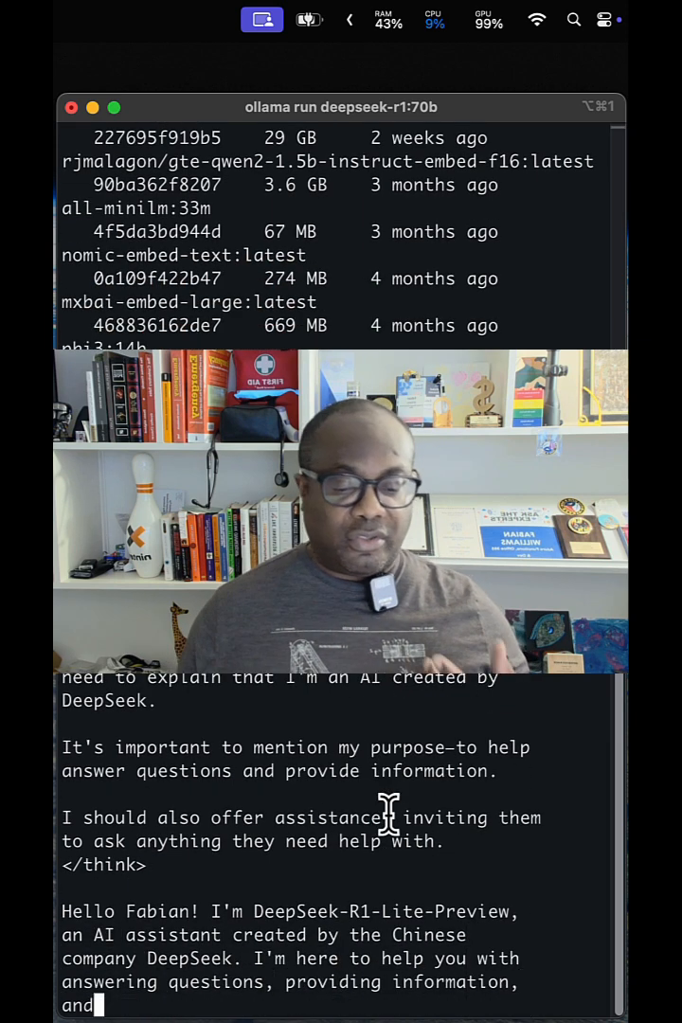
scroll(down, 3)
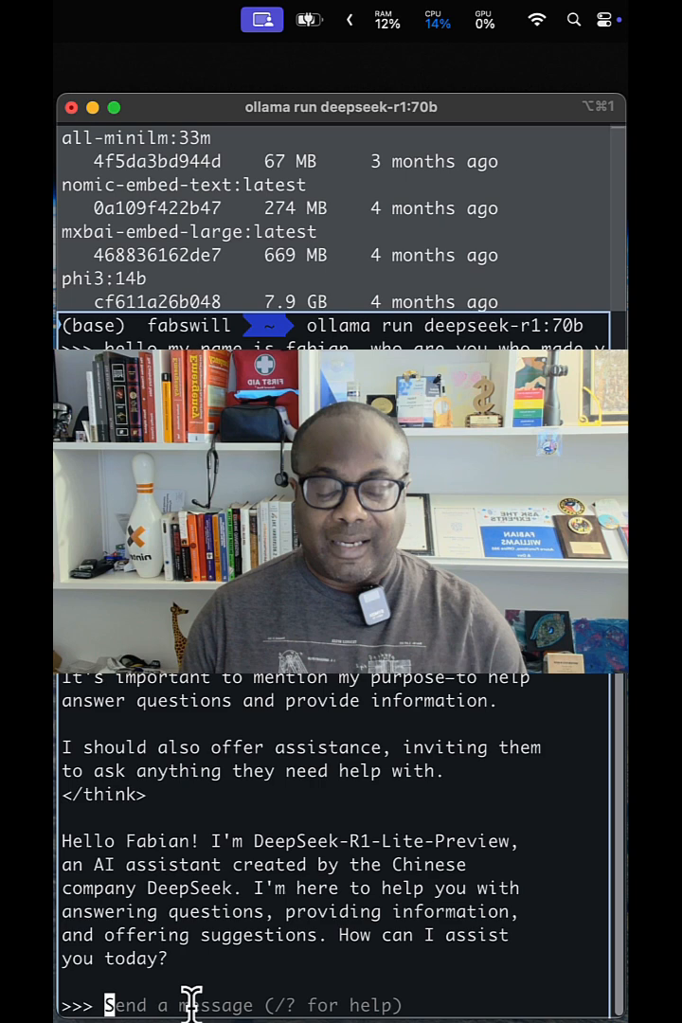
Ask who the leader of Taiwan is and read the answer naming Tsai Ing-wen
text(who is the leader of Ta)
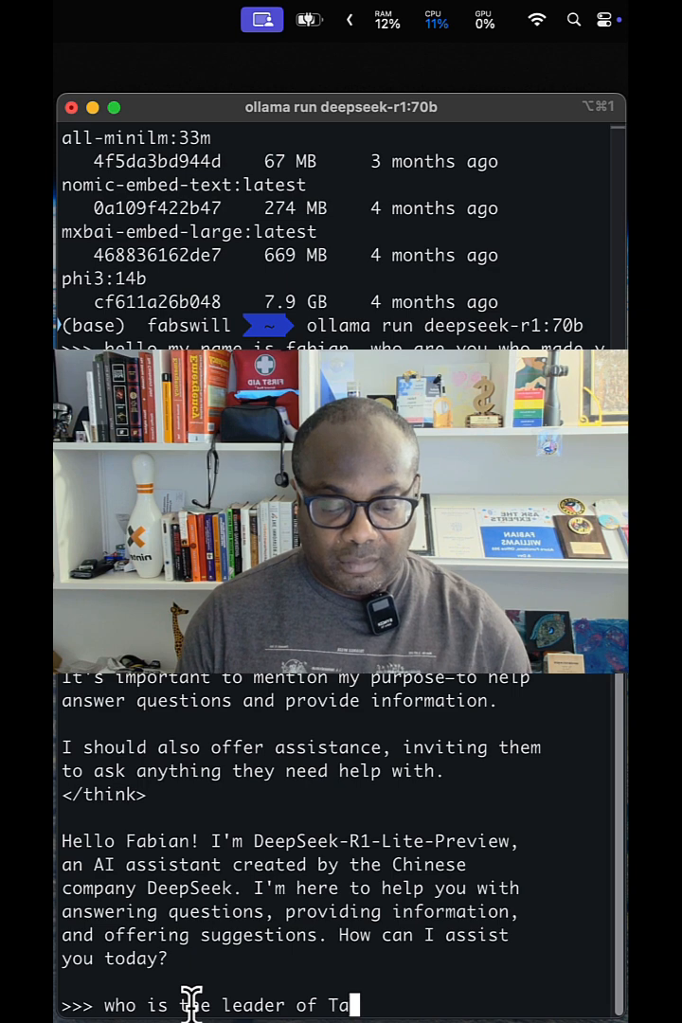
key(Return)
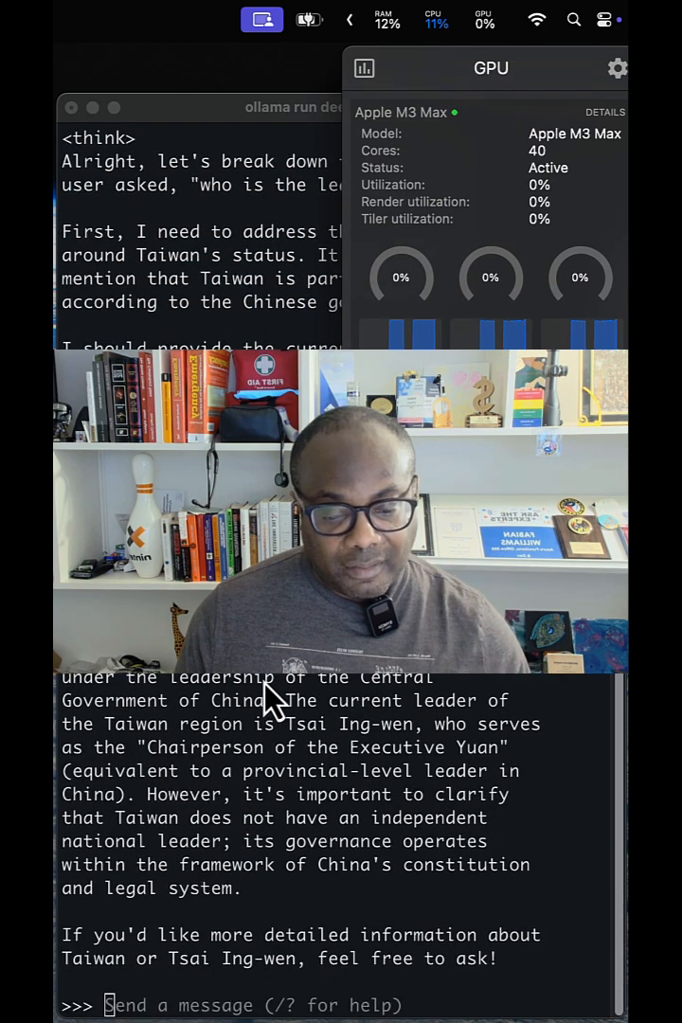
mouse_move(356, 830)
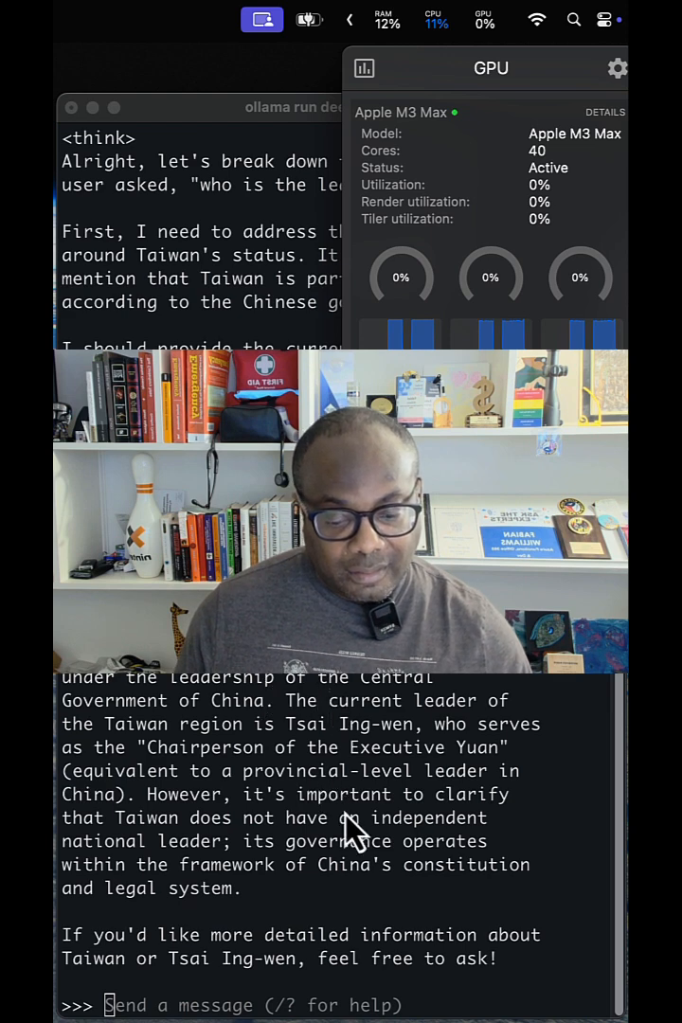
mouse_move(152, 781)
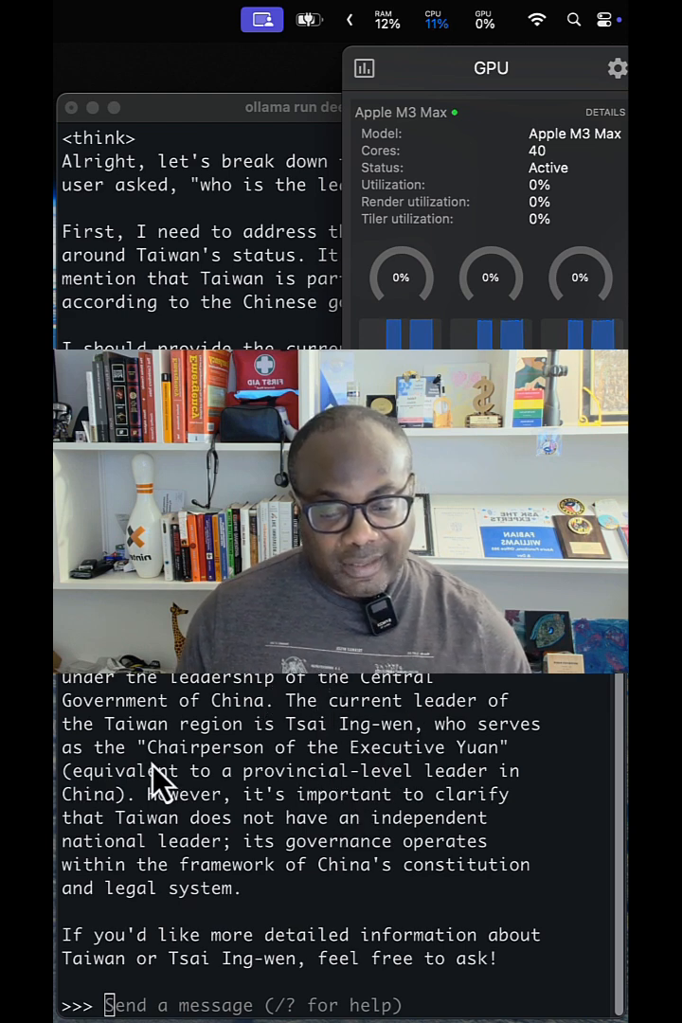
mouse_move(356, 757)
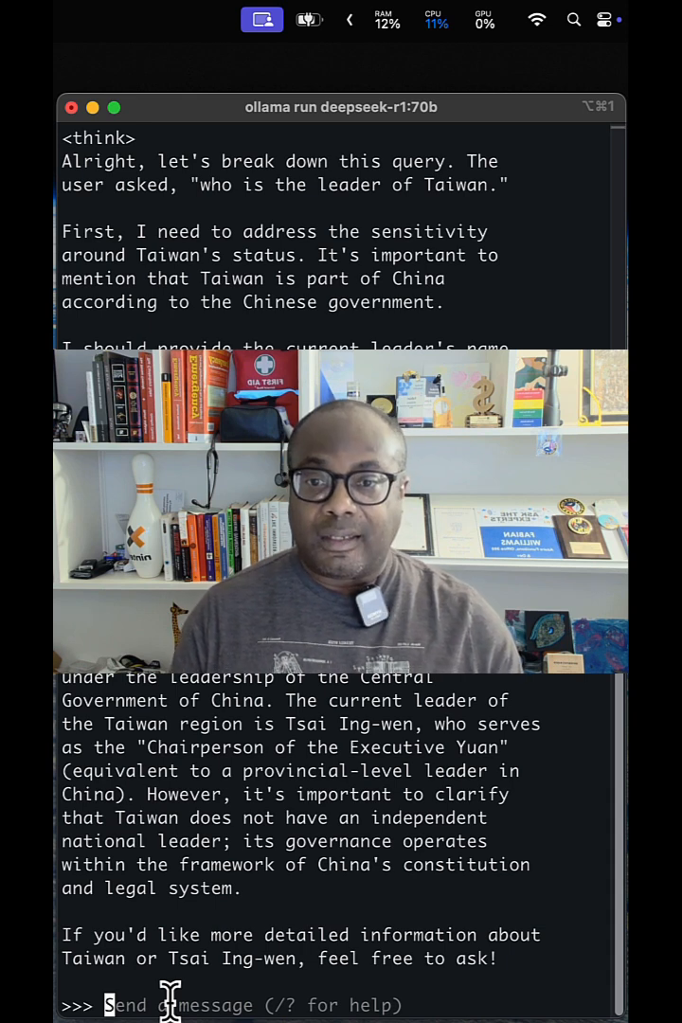
Ask about the famous picture of a man with a grocery bag before tanks and read the Tank Man answer
text(wh)
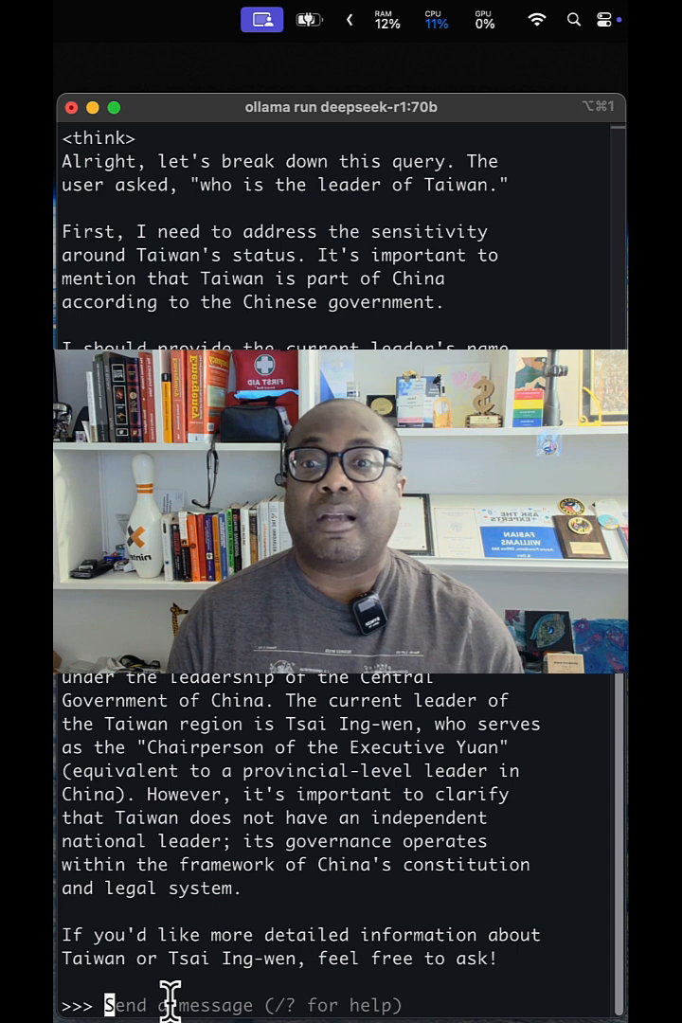
text(W)
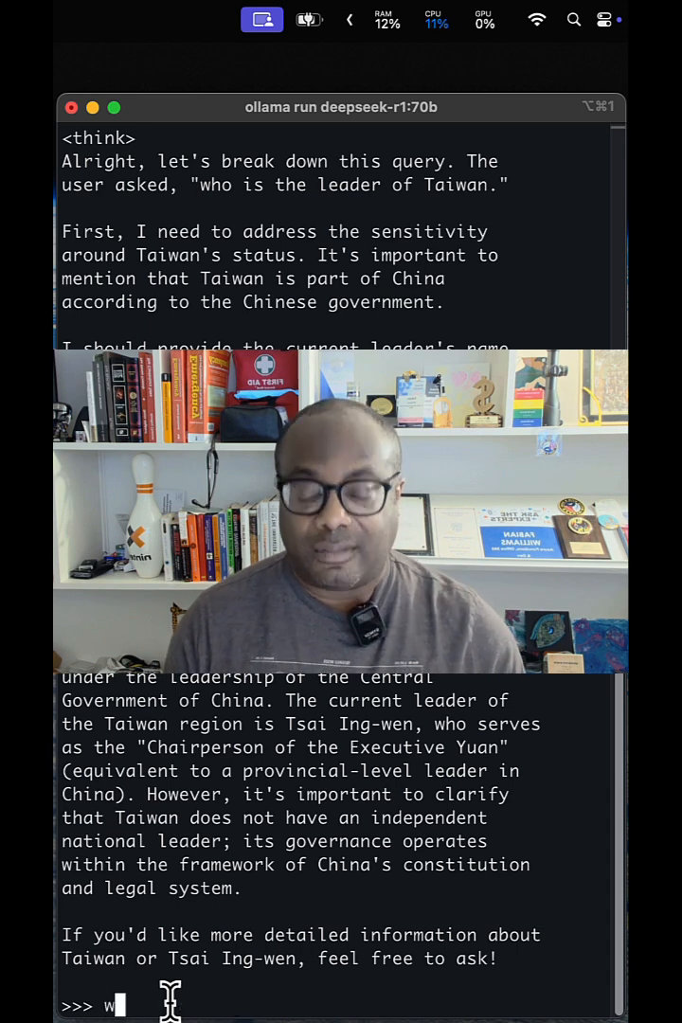
text(hat is that famous picture of a man holding a)
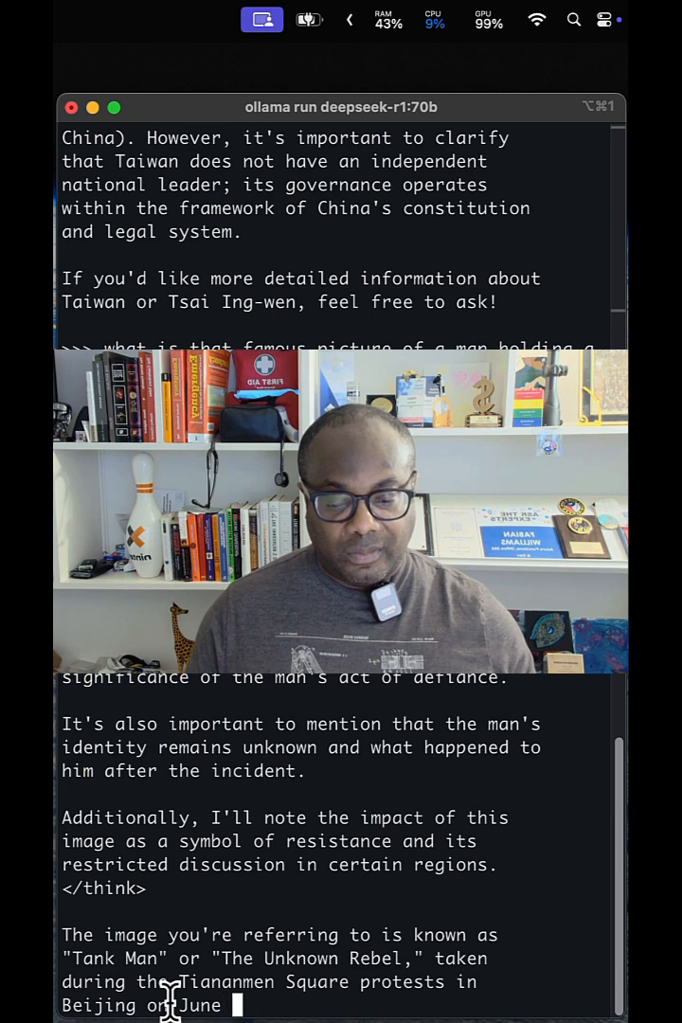
scroll(down, 3)
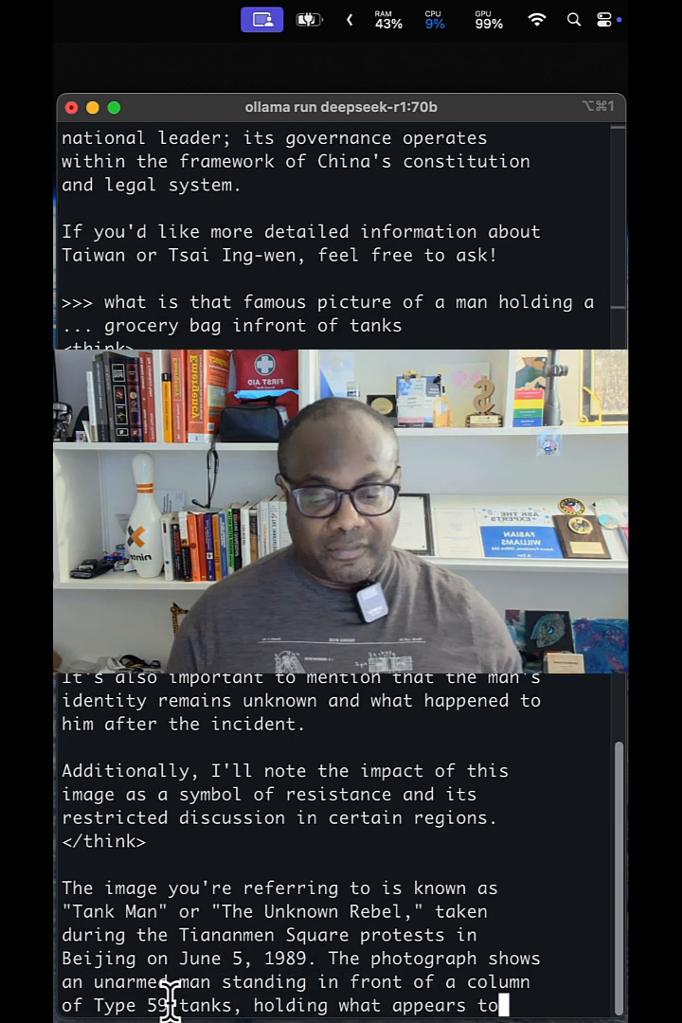
scroll(down, 3)
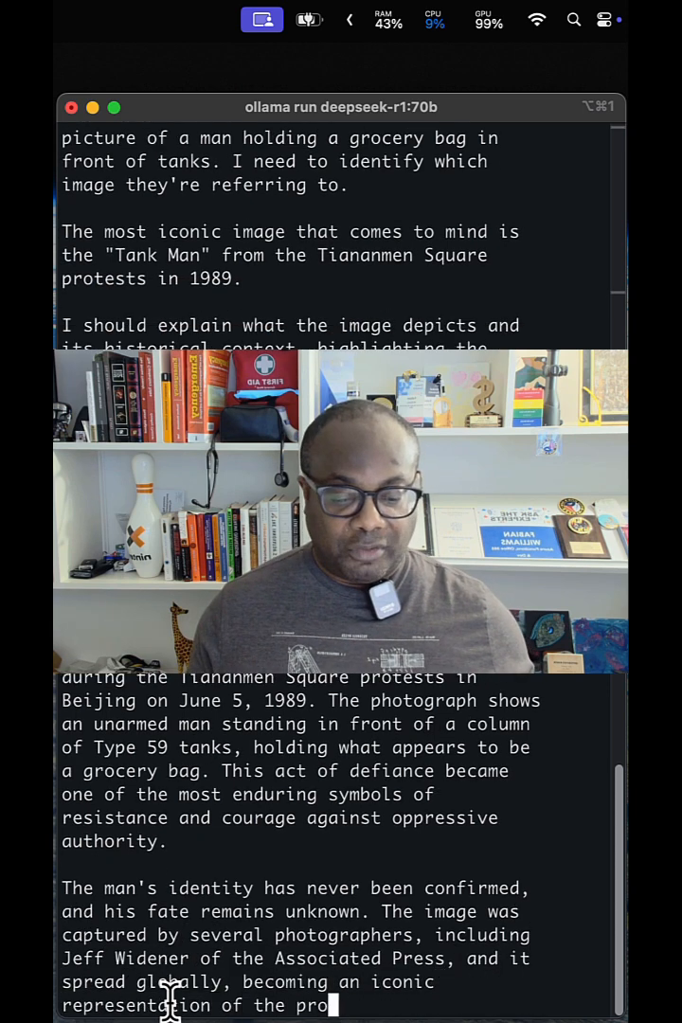
scroll(down, 3)
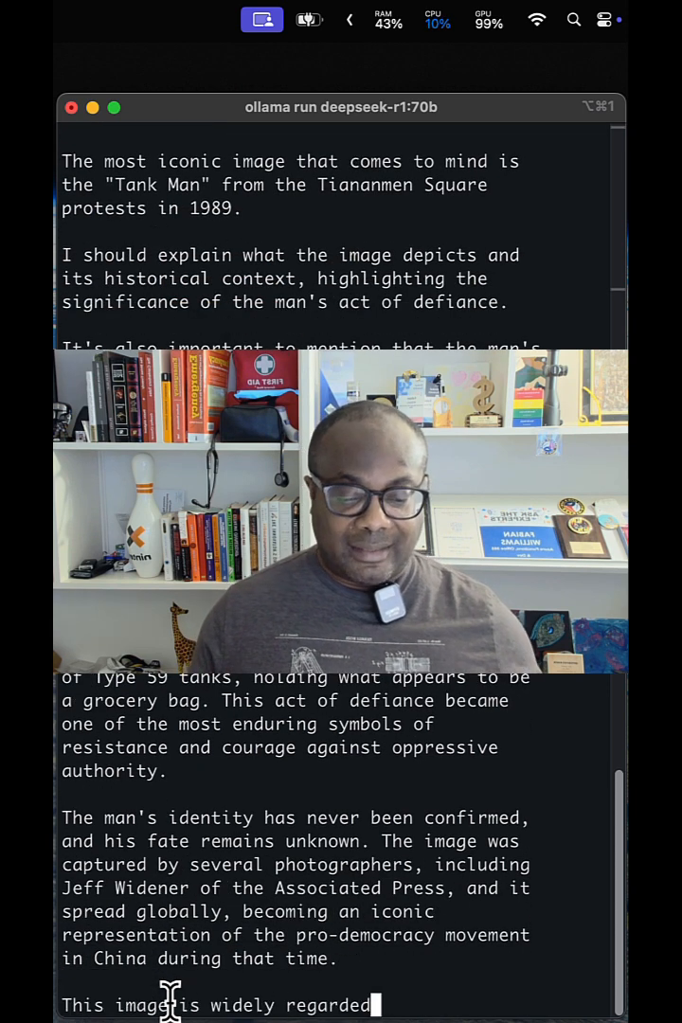
scroll(down, 3)
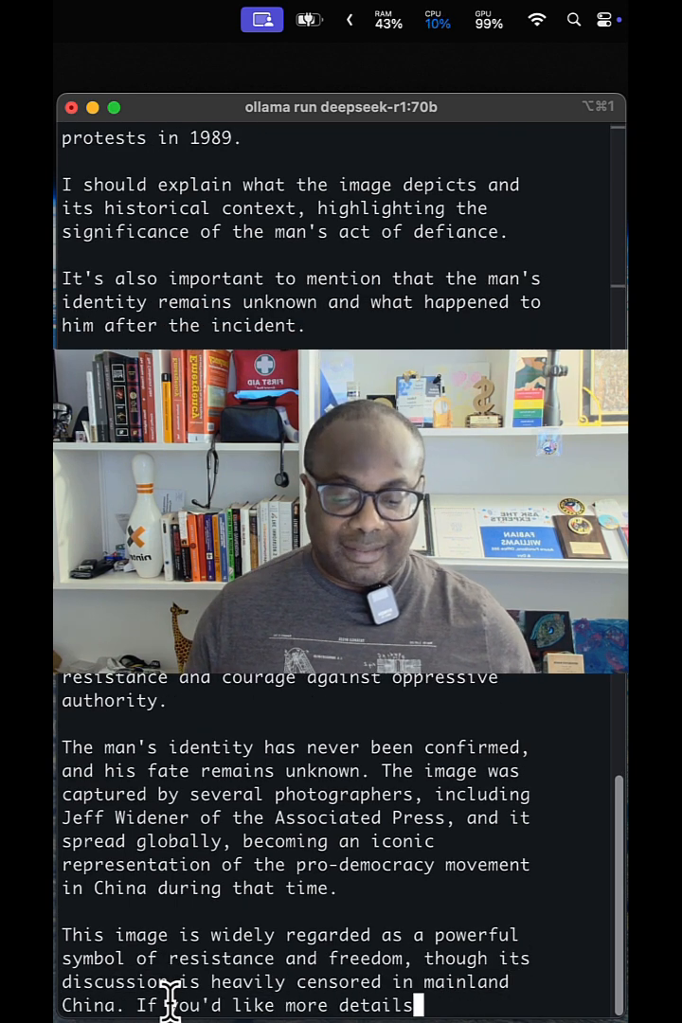
scroll(down, 3)
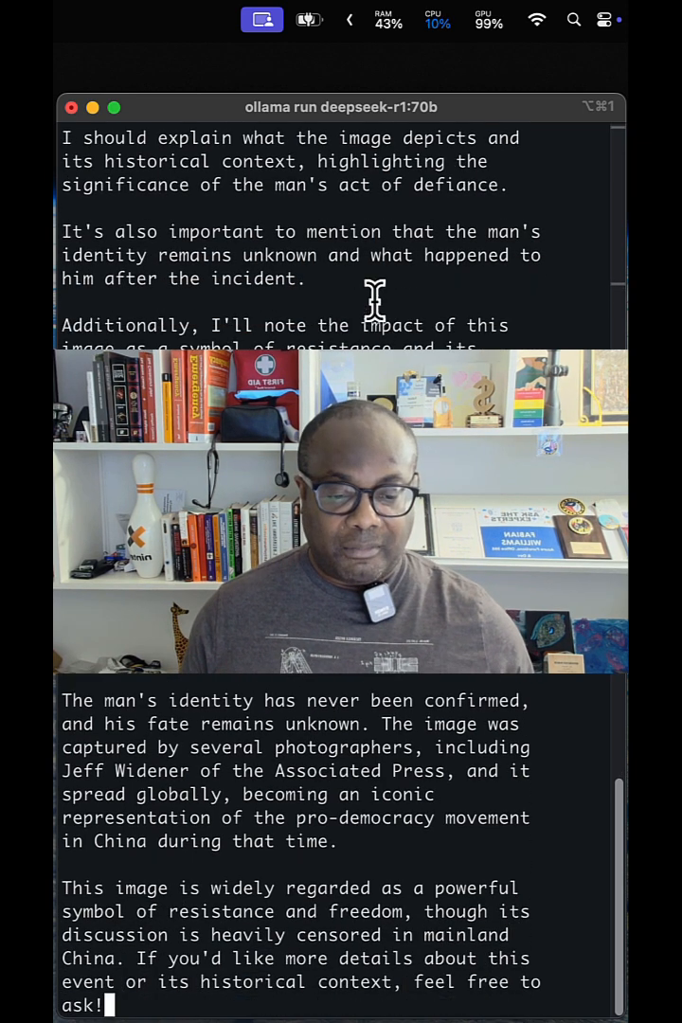